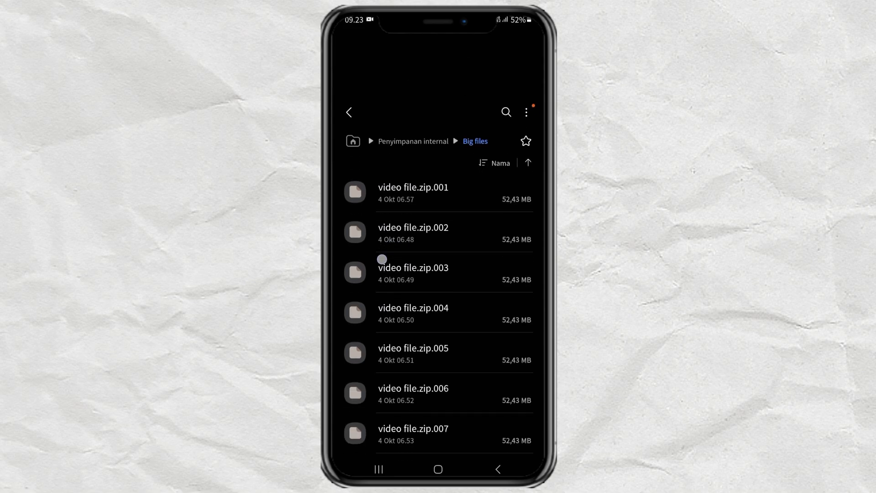
Try opening video file.zip.001 in My Files, getting the Play Store prompt
{"action": "scroll", "scroll_direction": "down", "scroll_amount": 3}
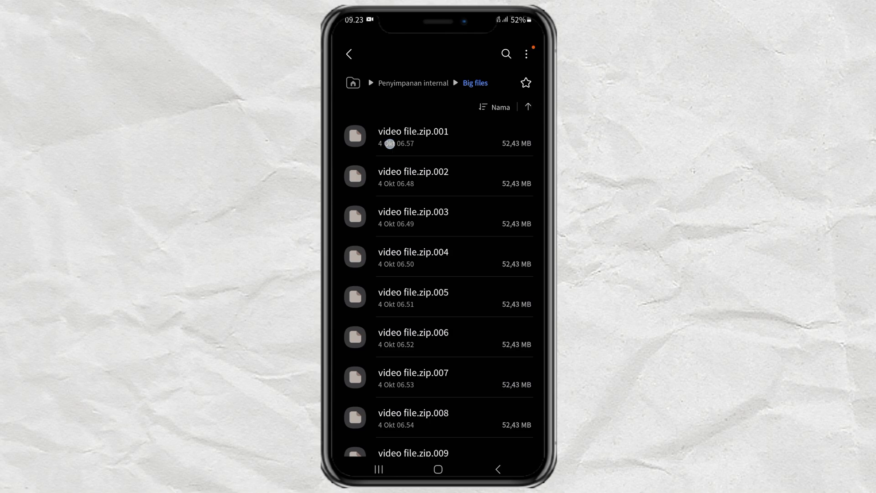
{"action": "left_click", "coordinate": [413, 136]}
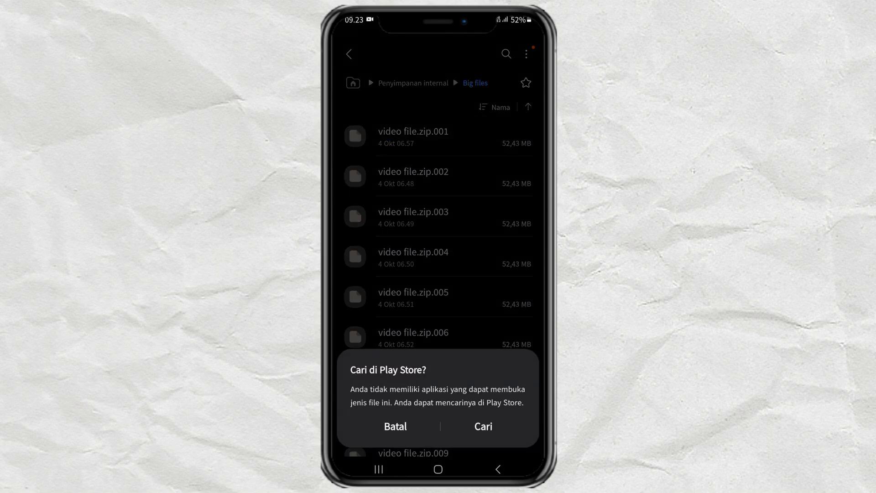
Search Play Store for 'zarchiver' and launch the already installed ZArchiver app
{"action": "left_click", "coordinate": [395, 426]}
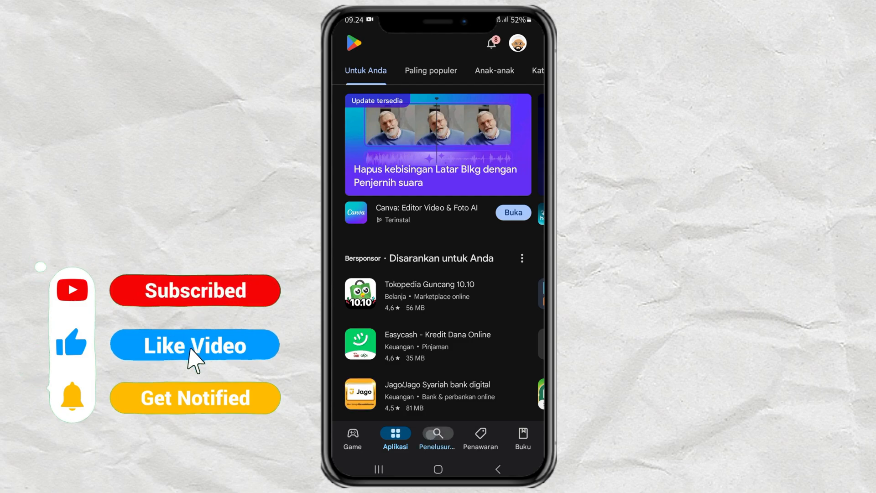
{"action": "left_click", "coordinate": [437, 432]}
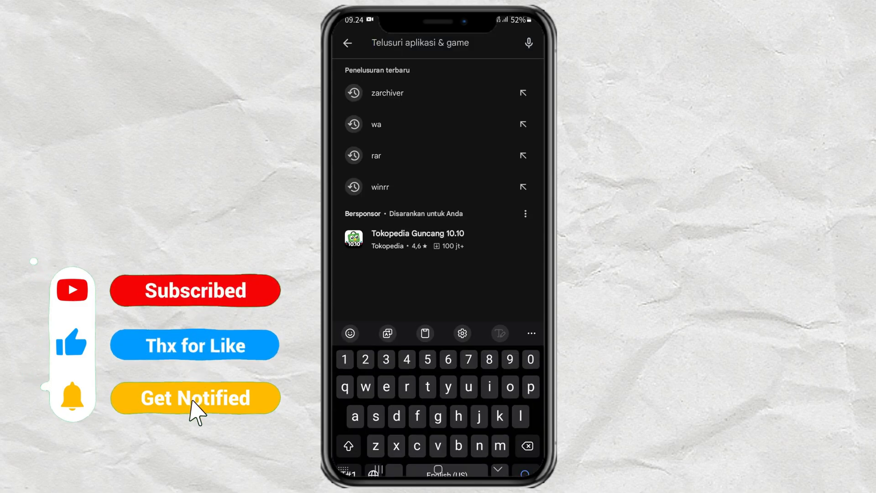
{"action": "left_click", "coordinate": [387, 93]}
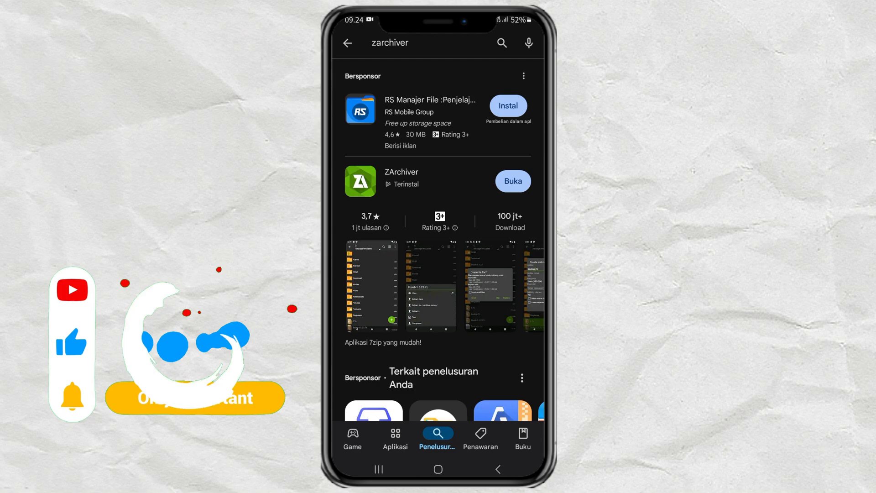
{"action": "left_click", "coordinate": [401, 172]}
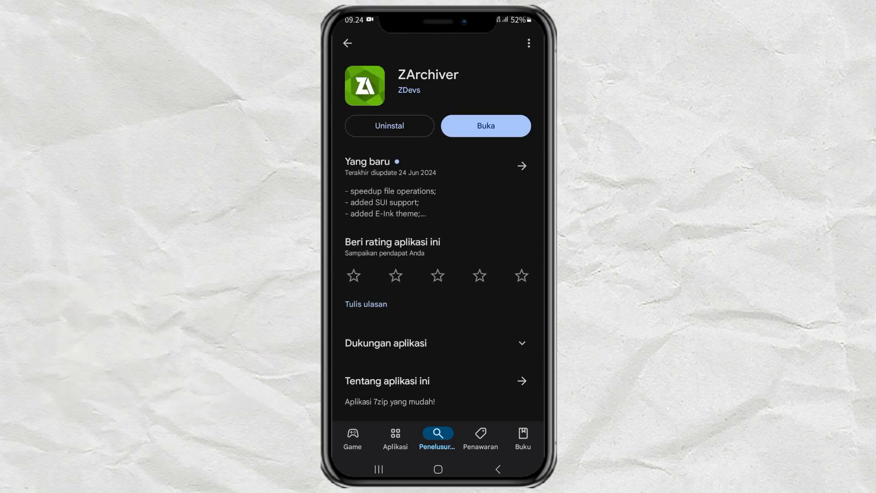
{"action": "left_click", "coordinate": [485, 125]}
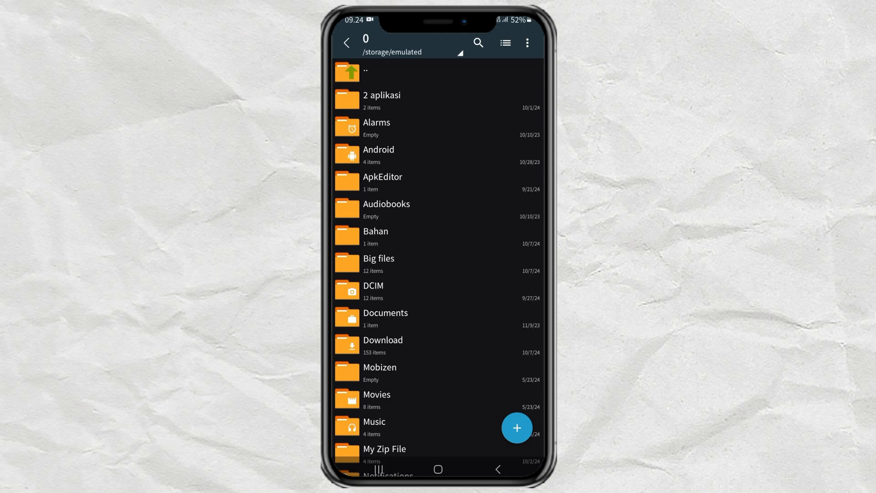
In Big files, start Extract… on video file.zip.001 to choose a destination
{"action": "left_click", "coordinate": [379, 261]}
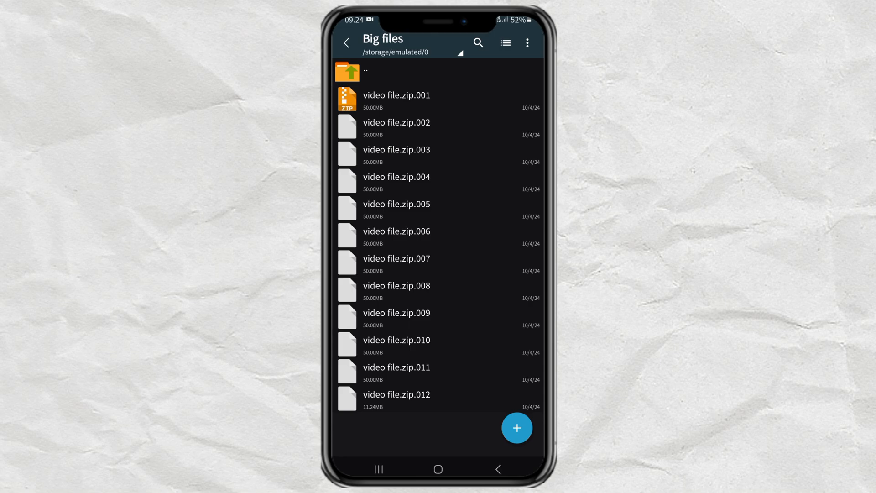
{"action": "left_click", "coordinate": [396, 96]}
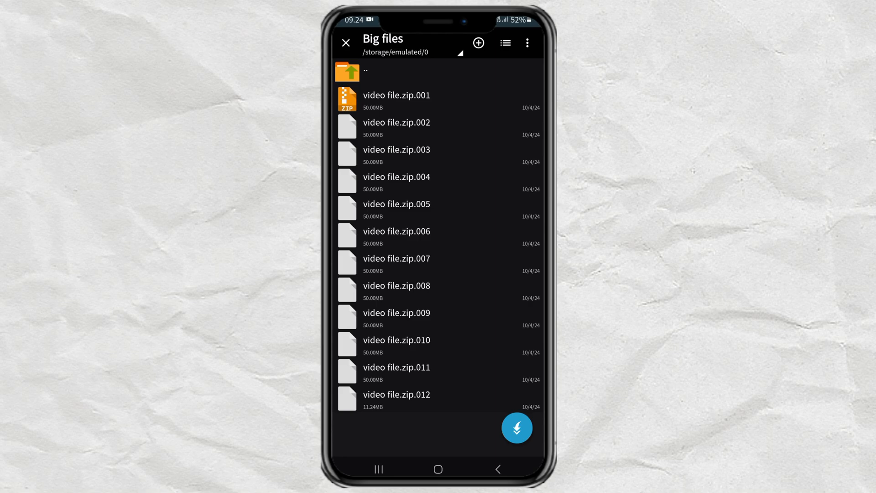
Create a new folder named 'extracted files' inside Big files as the destination
{"action": "left_click", "coordinate": [478, 42]}
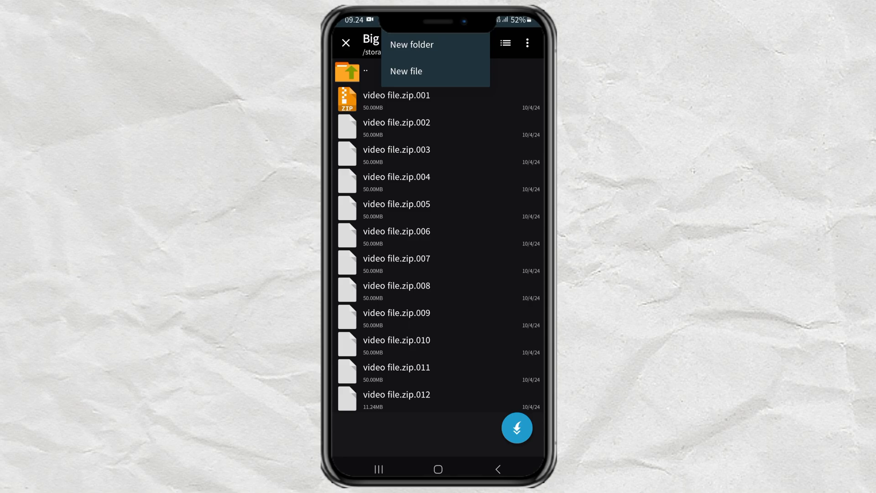
{"action": "left_click", "coordinate": [411, 44]}
{"action": "type", "text": "extrac"}
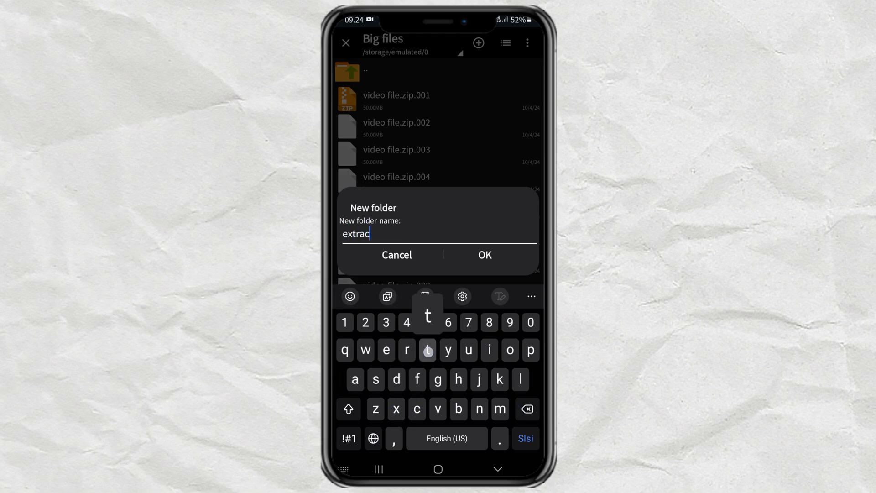
{"action": "type", "text": "ted fi"}
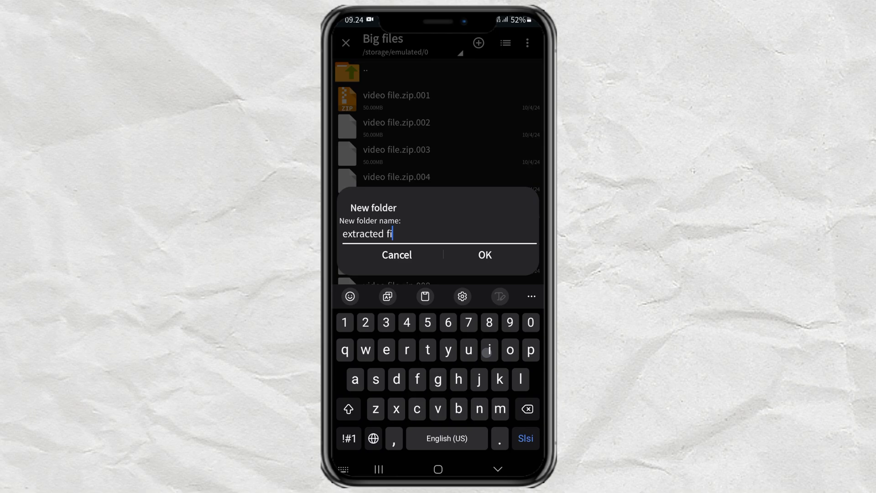
{"action": "type", "text": "les"}
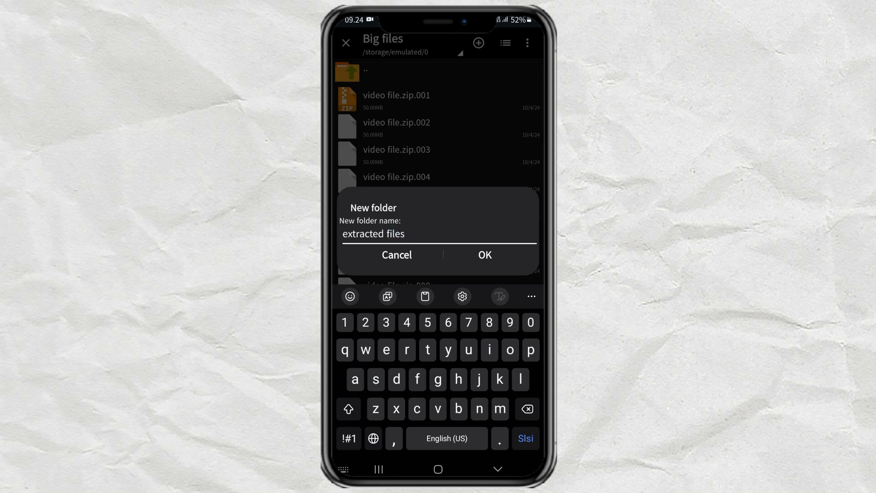
{"action": "left_click", "coordinate": [485, 255]}
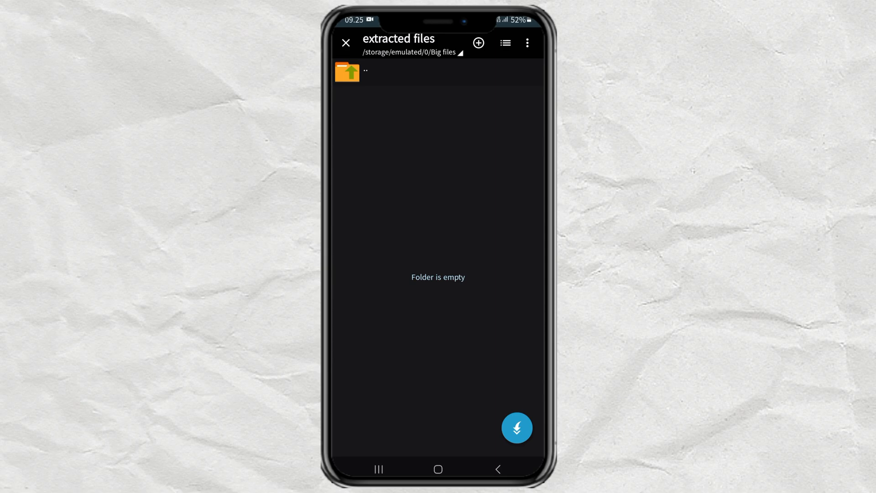
Extract here, entering the archive password, producing My big video files.mp4 (563.89 MB)
{"action": "left_click", "coordinate": [516, 428]}
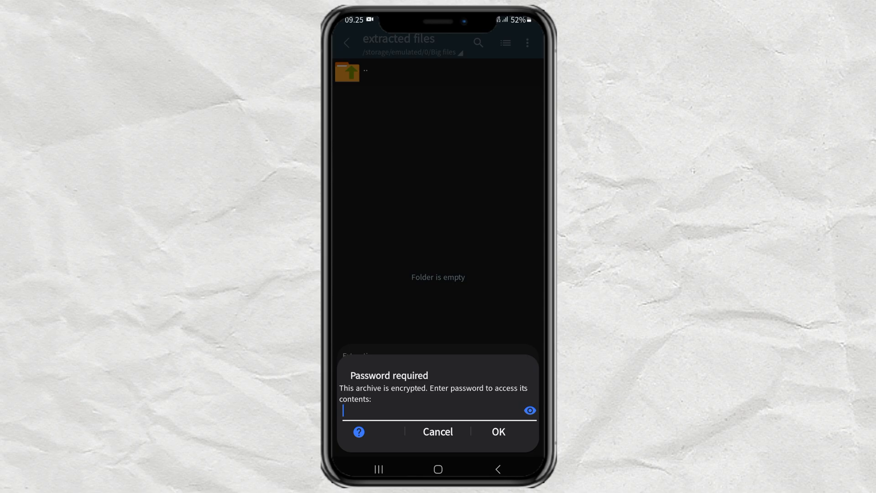
{"action": "left_click", "coordinate": [430, 410]}
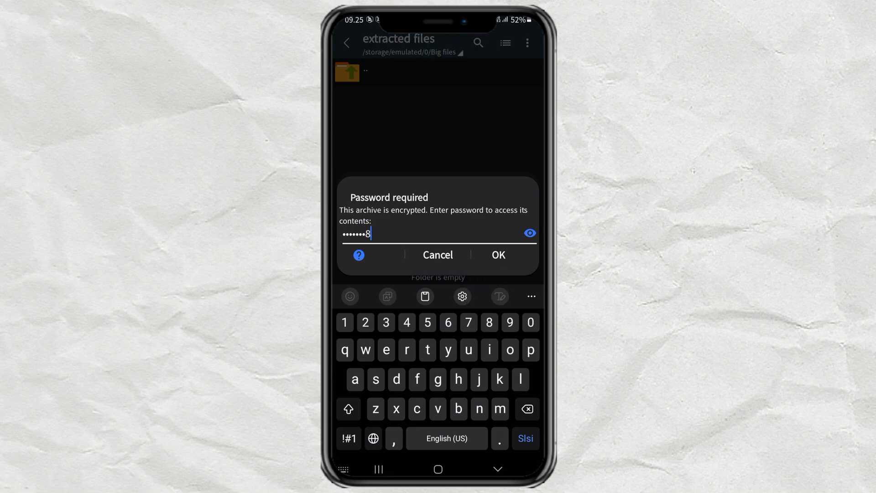
{"action": "left_click", "coordinate": [498, 254]}
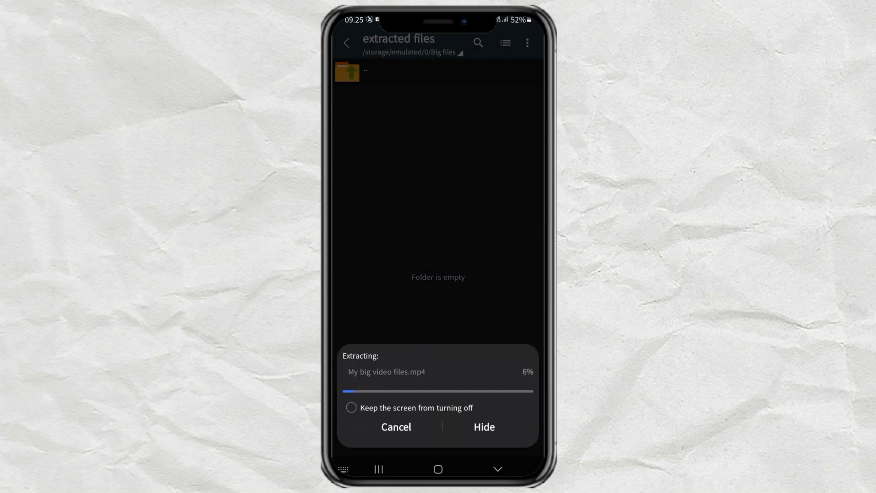
{"action": "left_click", "coordinate": [351, 407]}
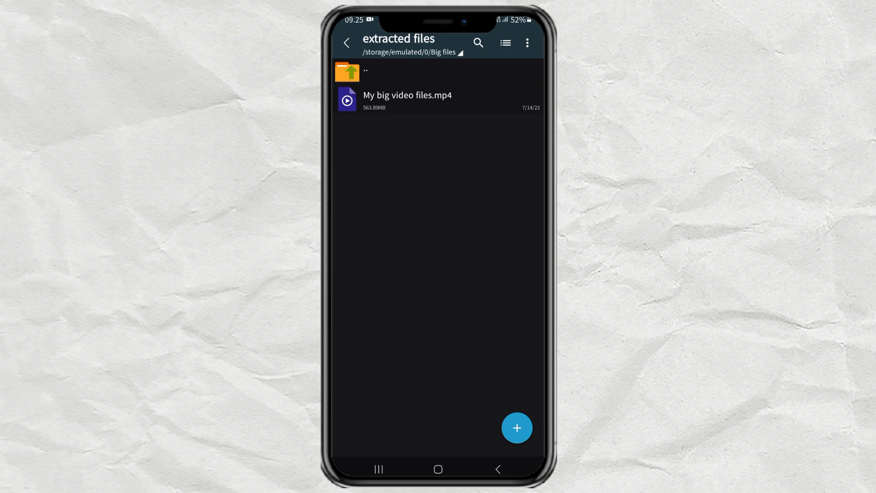
{"action": "left_click", "coordinate": [365, 72]}
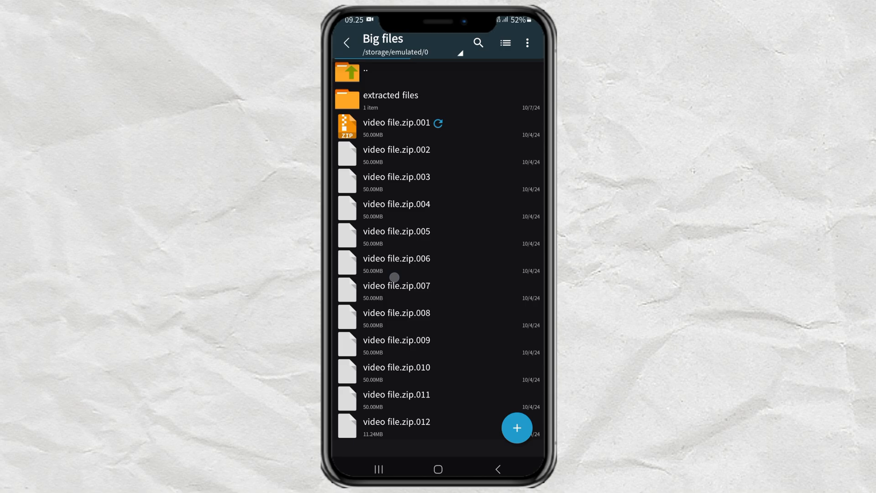
{"action": "left_click", "coordinate": [391, 95]}
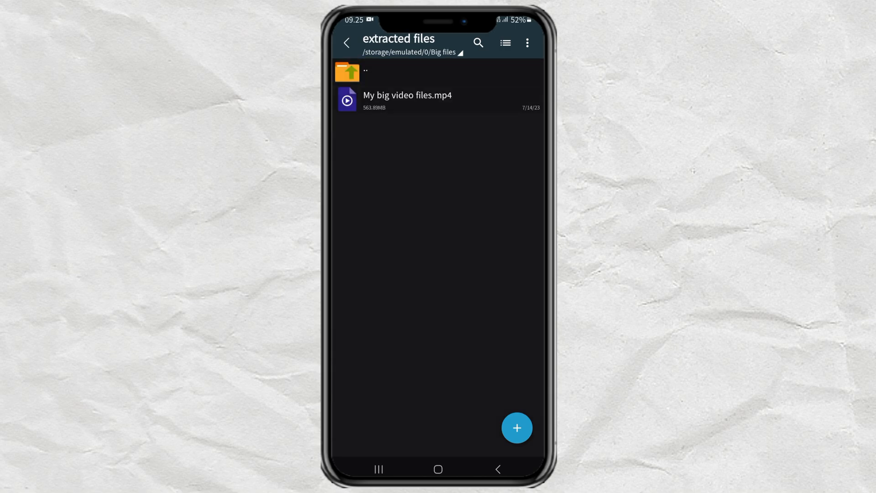